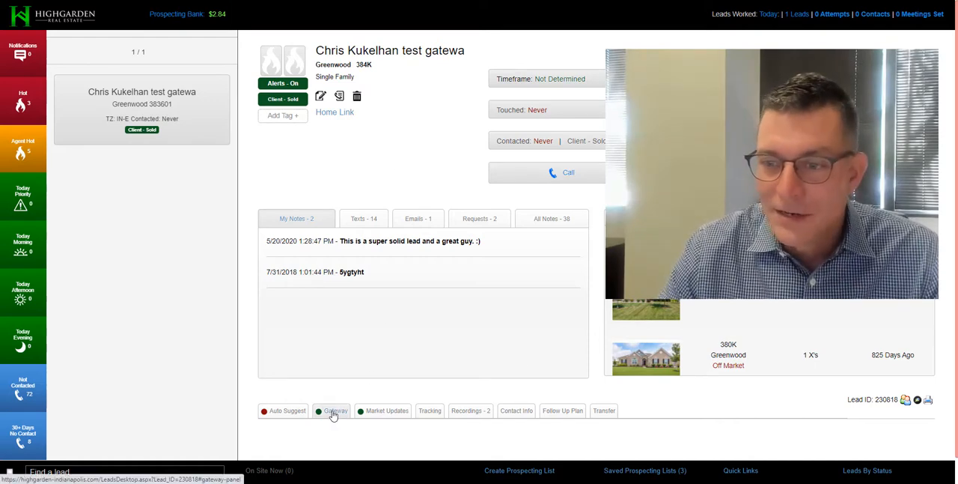
click(335, 410)
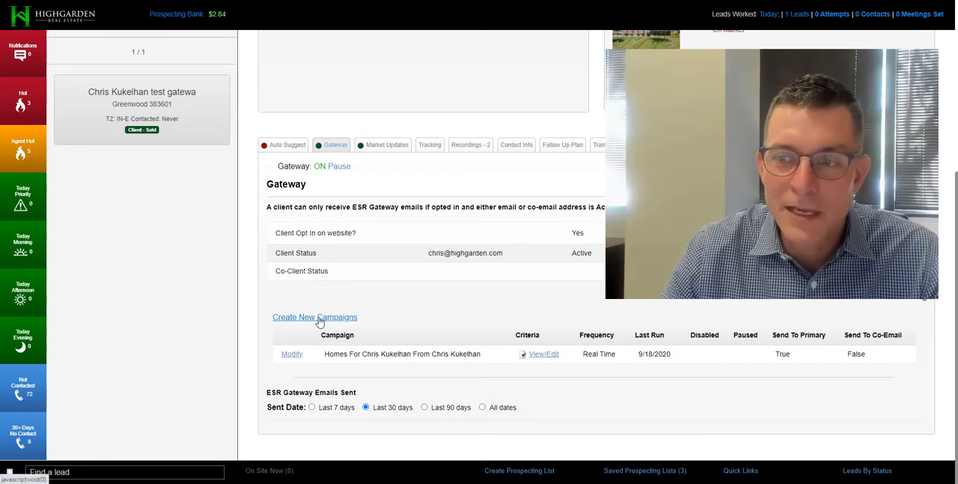
Check a new campaign's frequency options, keeping Daily, then edit the existing campaign's frequency choices.
click(314, 317)
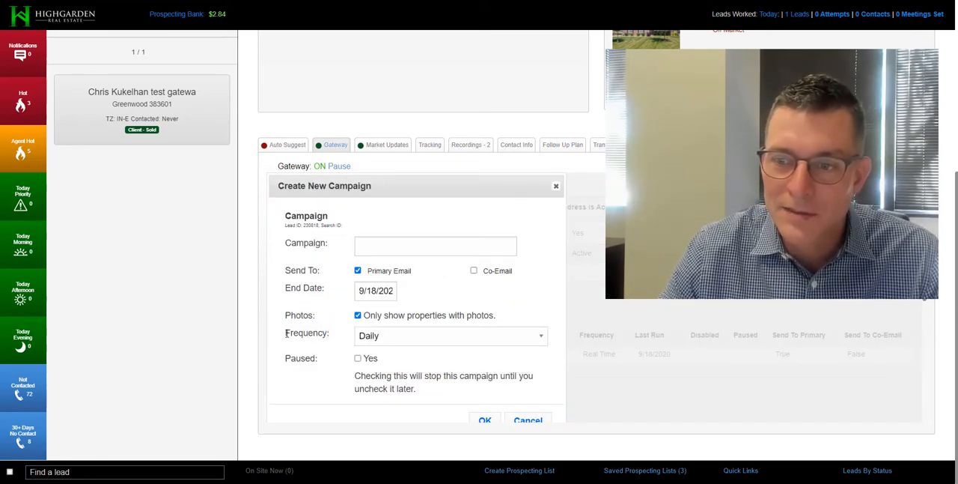
double_click(306, 333)
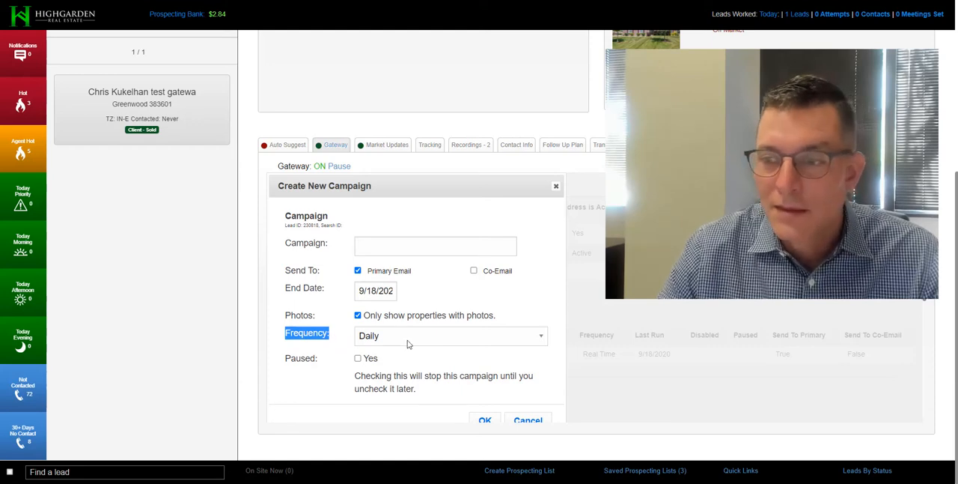
click(450, 336)
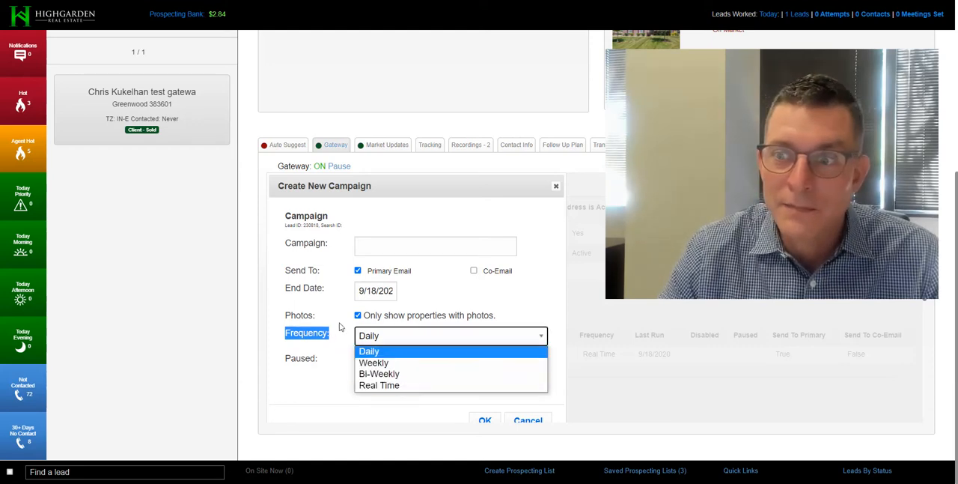
click(369, 351)
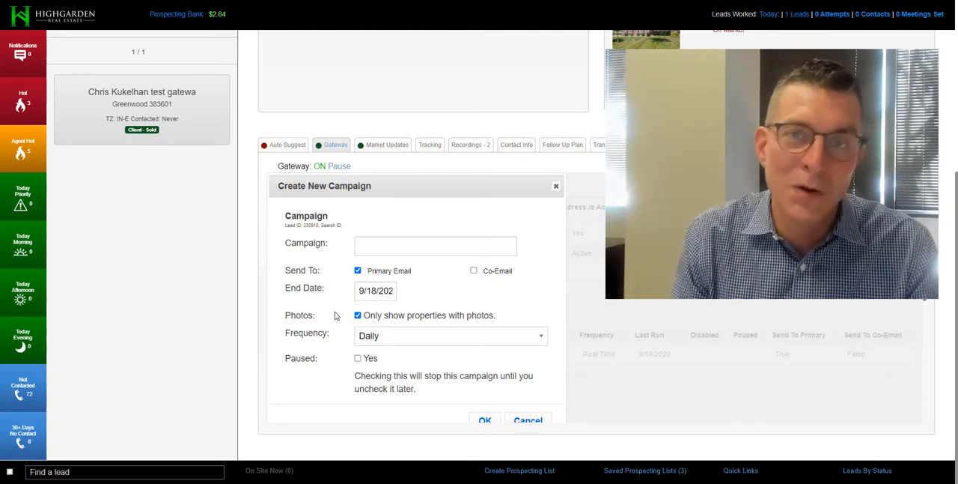
mouse_move(540, 266)
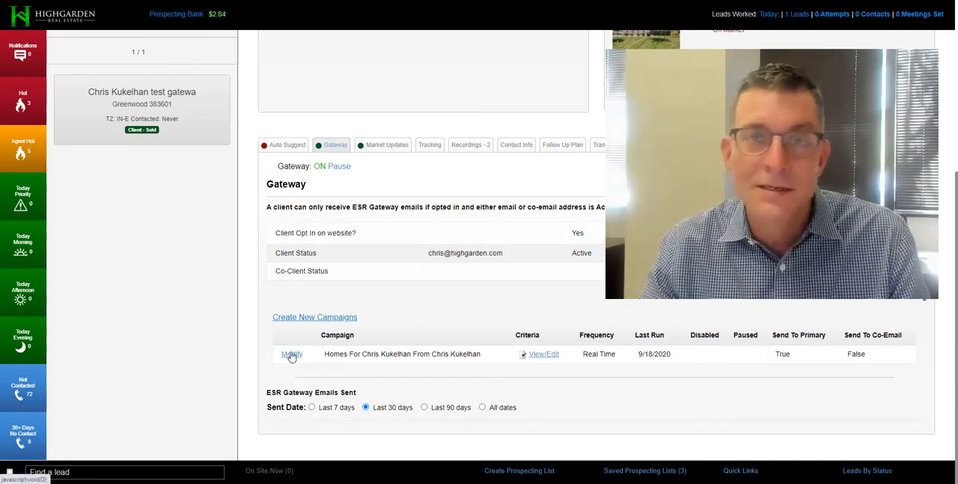
click(291, 353)
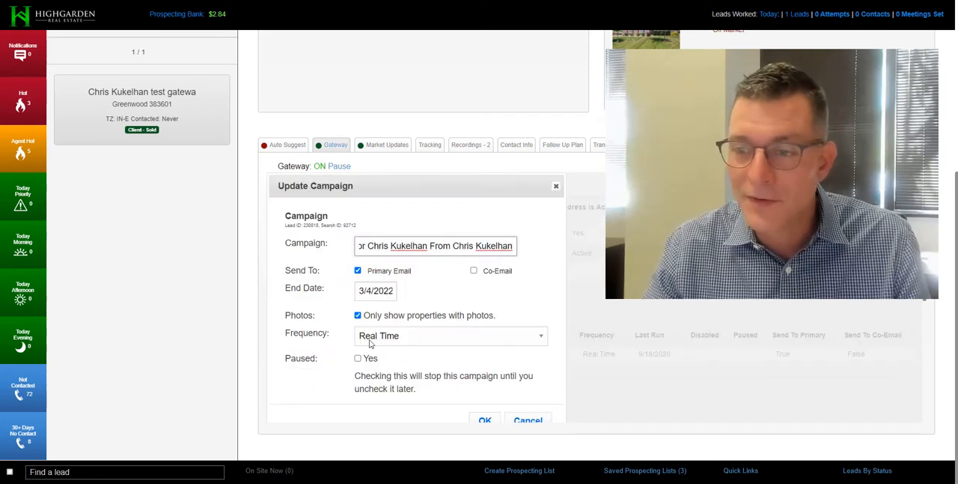
click(449, 336)
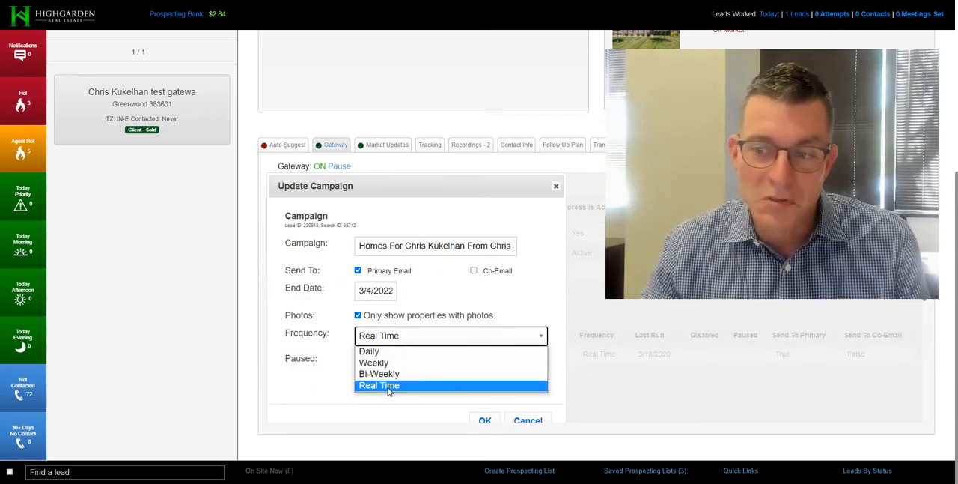